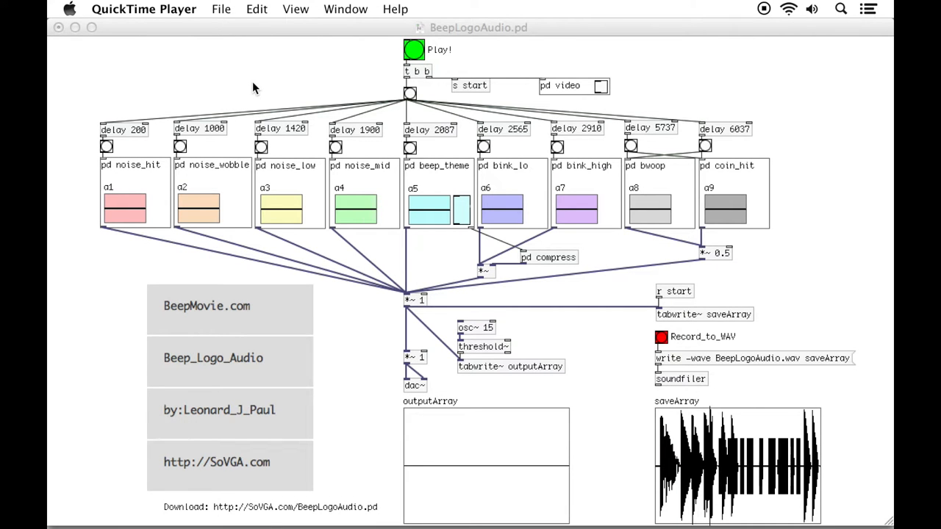
mouse_move(181, 309)
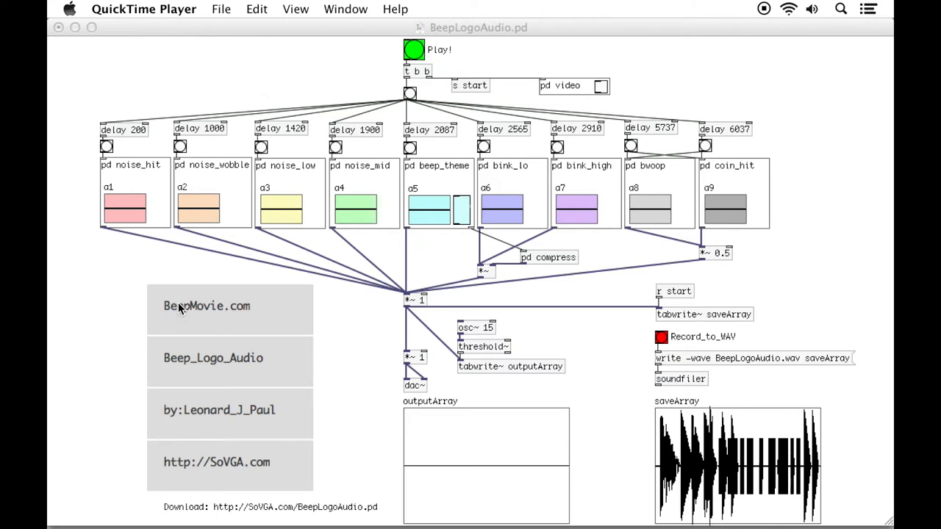
mouse_move(267, 293)
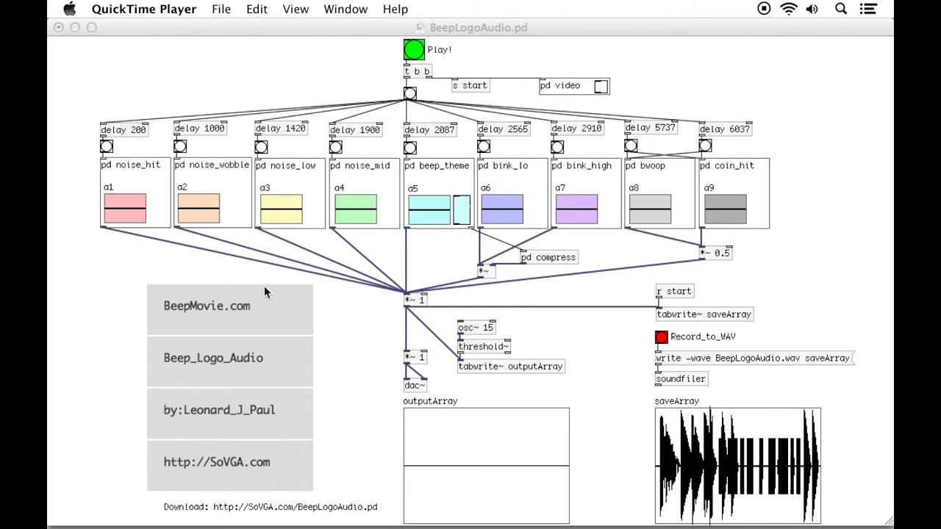
mouse_move(412, 247)
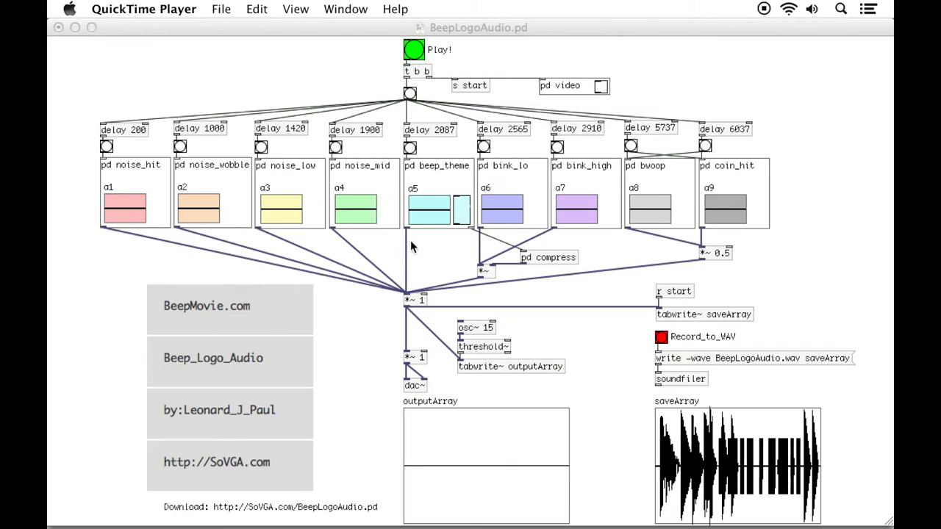
mouse_move(171, 172)
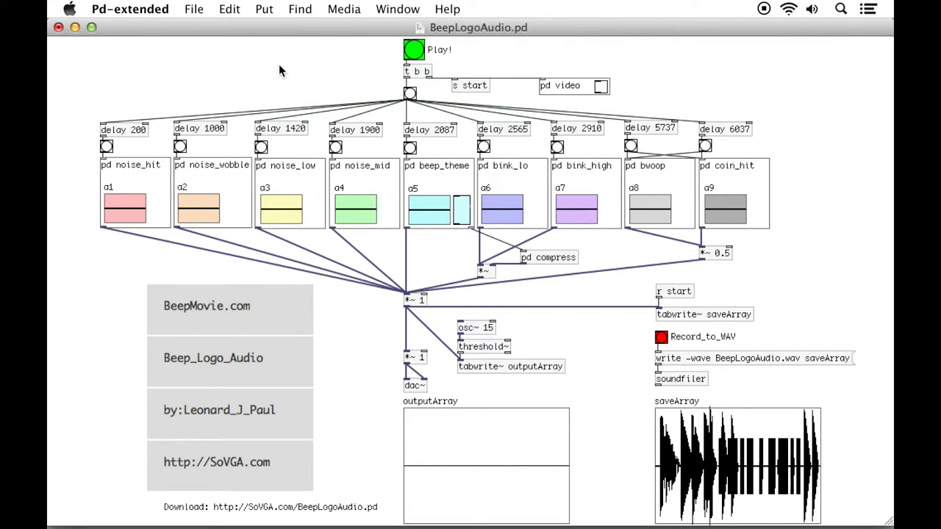
mouse_move(353, 79)
type("puredata.info")
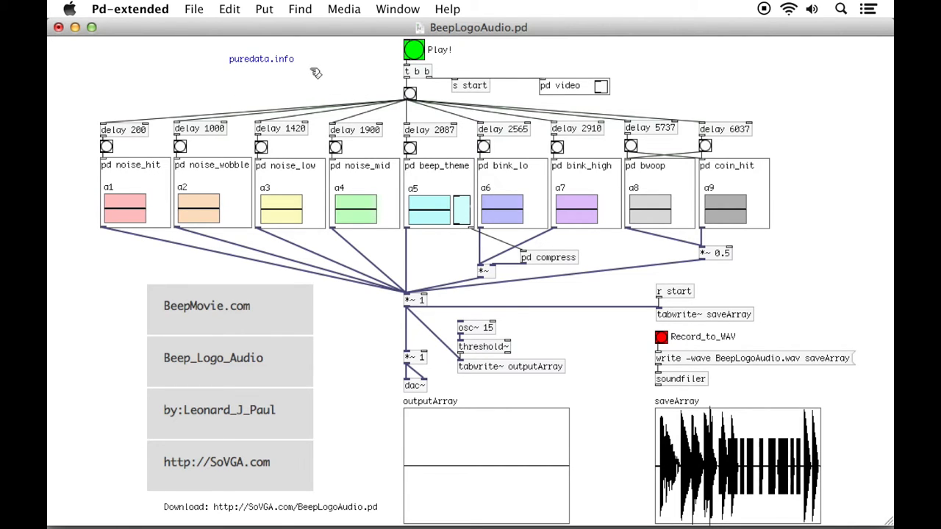
mouse_move(317, 60)
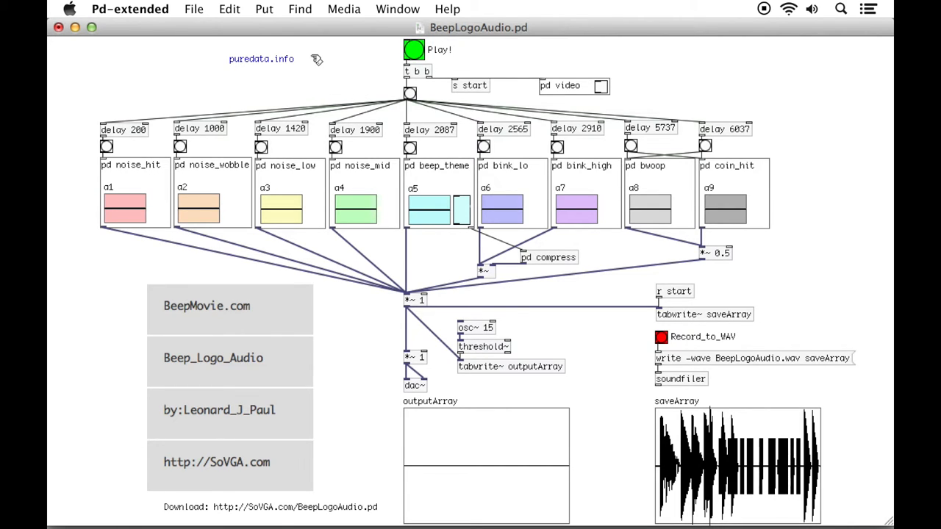
mouse_move(294, 82)
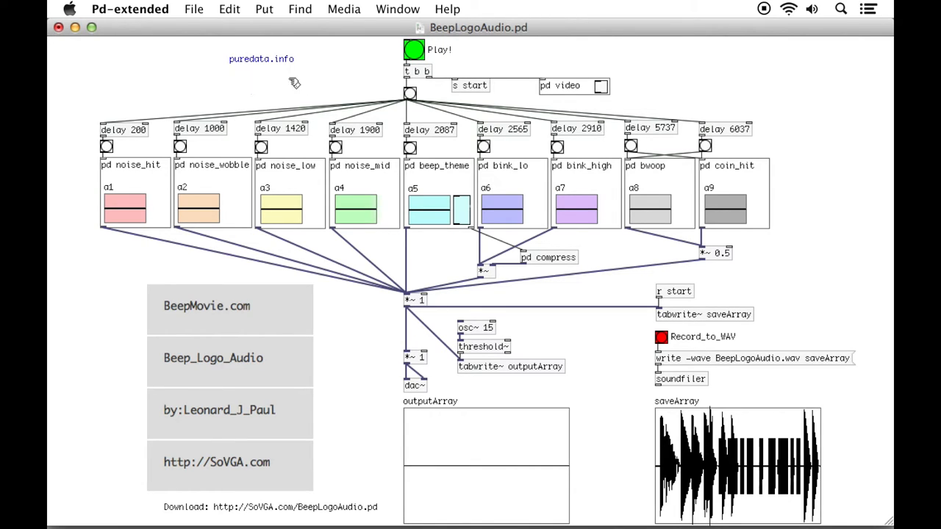
mouse_move(321, 77)
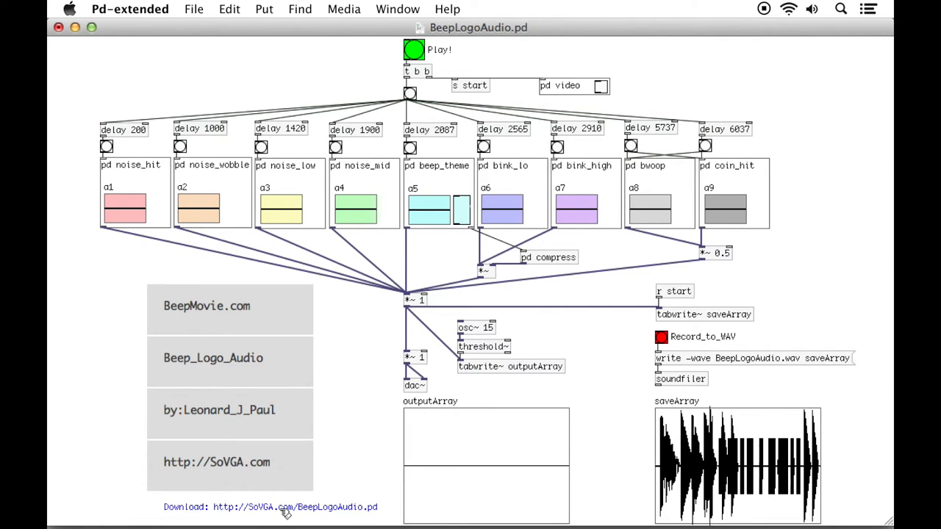
mouse_move(274, 479)
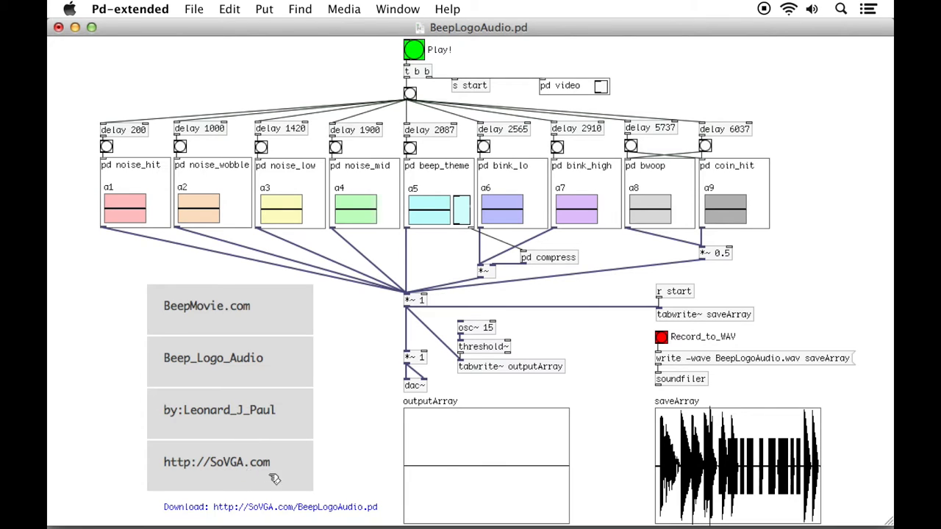
mouse_move(325, 513)
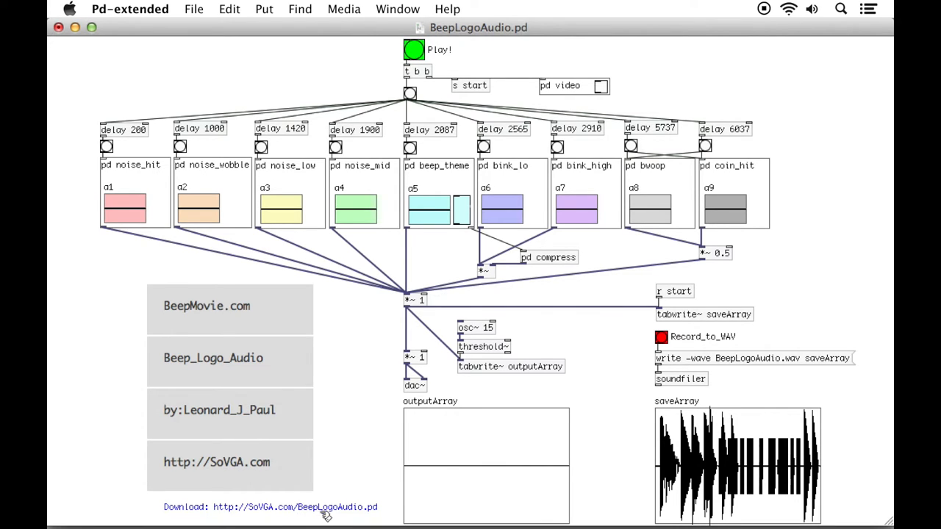
mouse_move(320, 150)
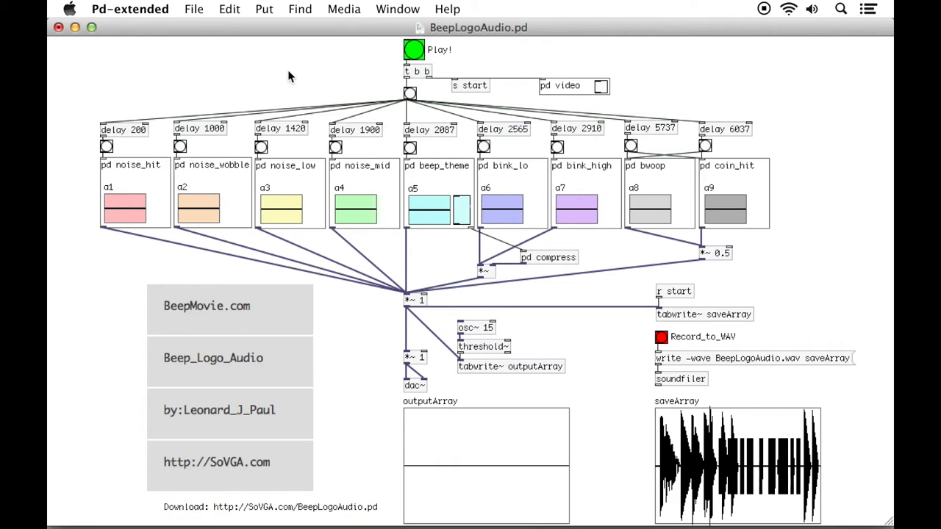
mouse_move(389, 59)
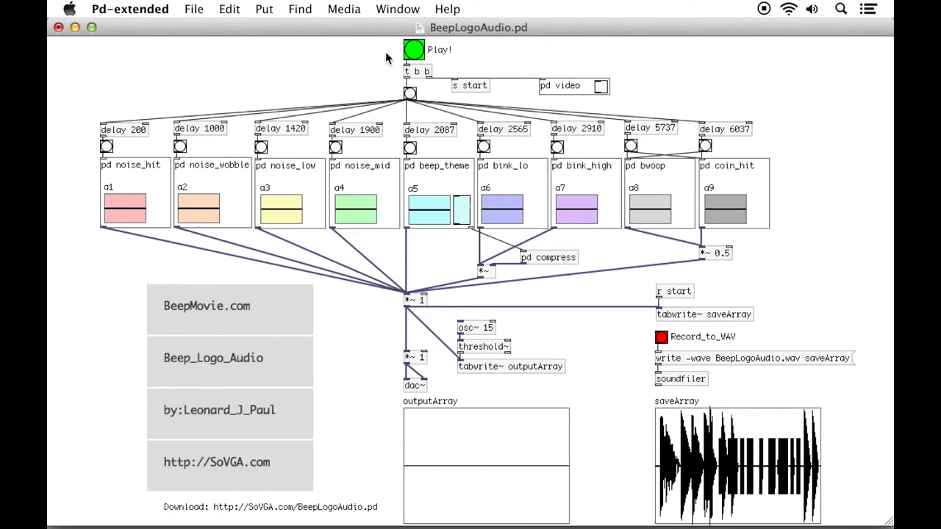
Play the Beep logo sounds twice, then scroll through the BeepLogoAudio.pd source text in TextEdit
left_click(413, 49)
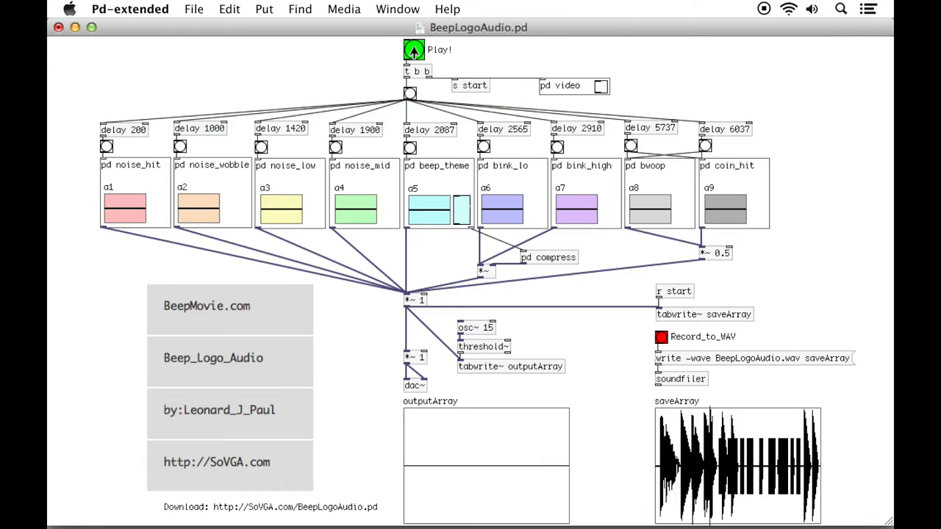
left_click(414, 50)
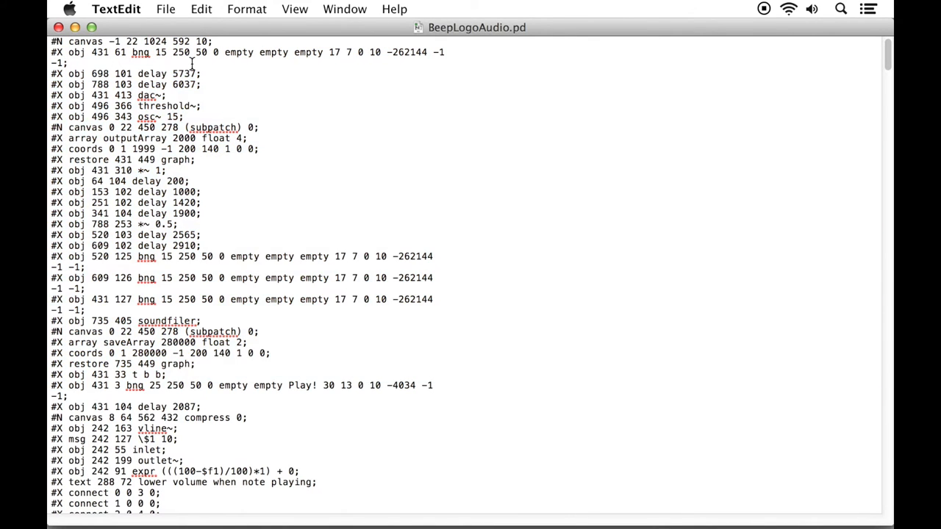
left_click(67, 62)
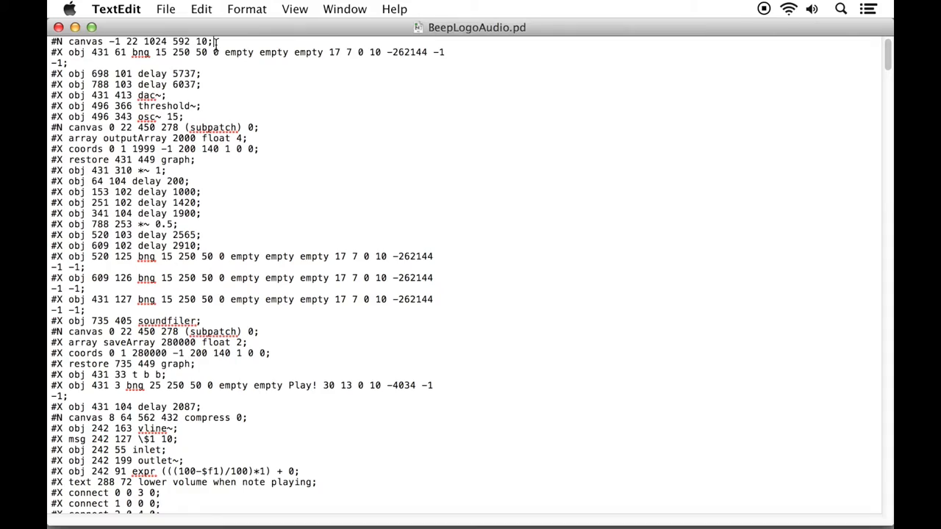
scroll("down", 3)
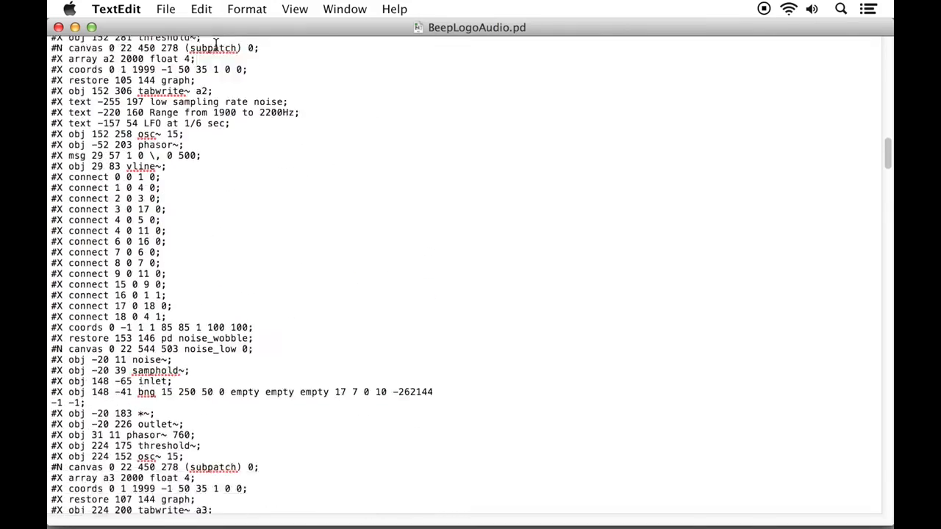
scroll("down", 3)
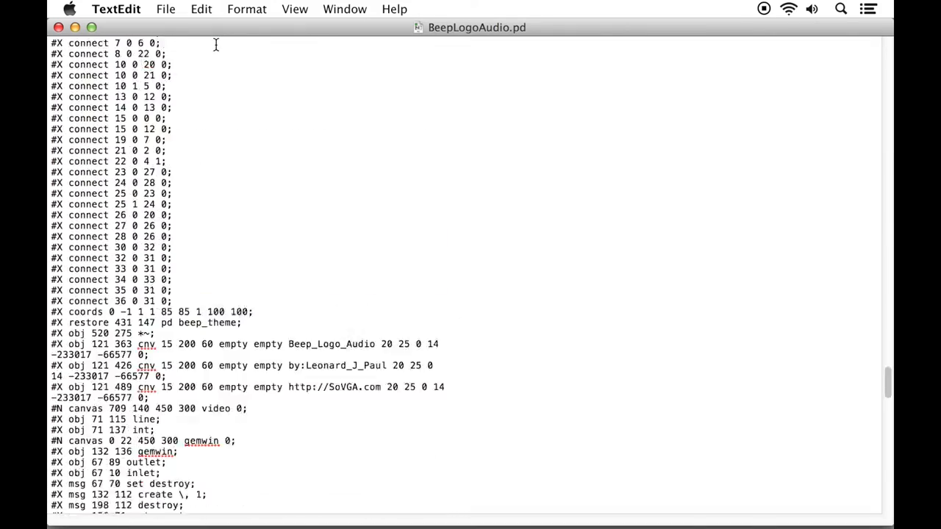
scroll("down", 3)
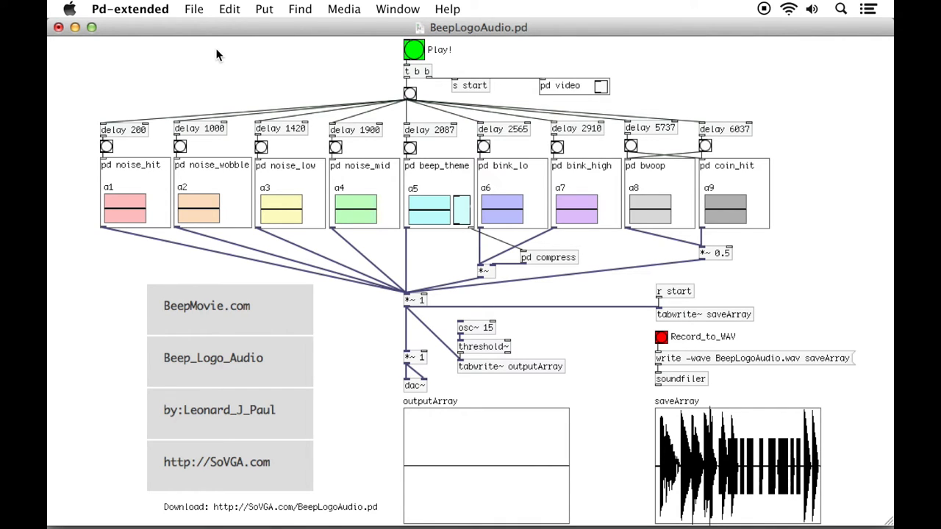
mouse_move(274, 65)
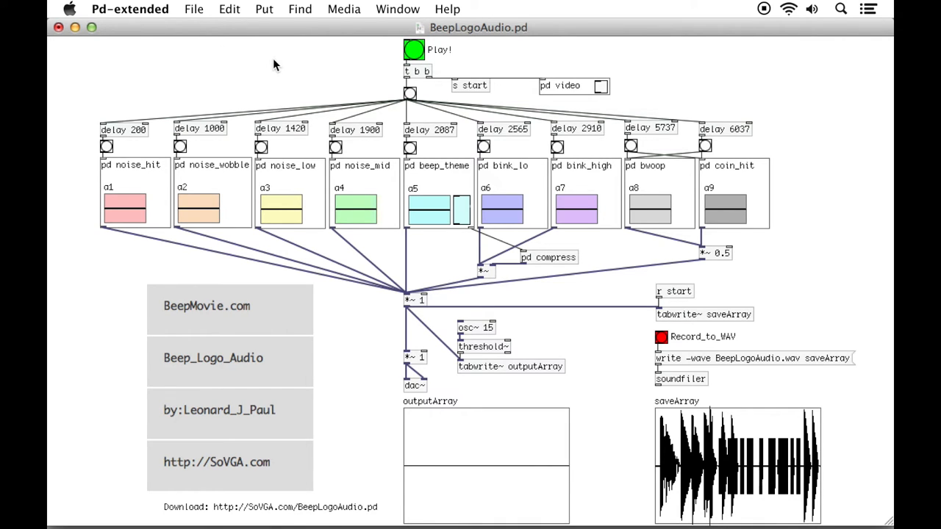
mouse_move(515, 56)
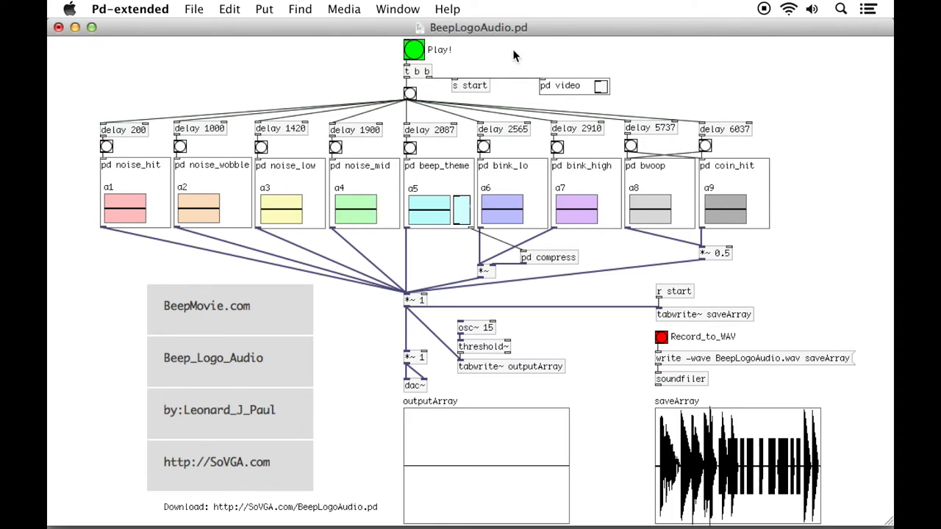
Back in Pd-extended, play the Beep logo sound sequence and then restart it
left_click(413, 49)
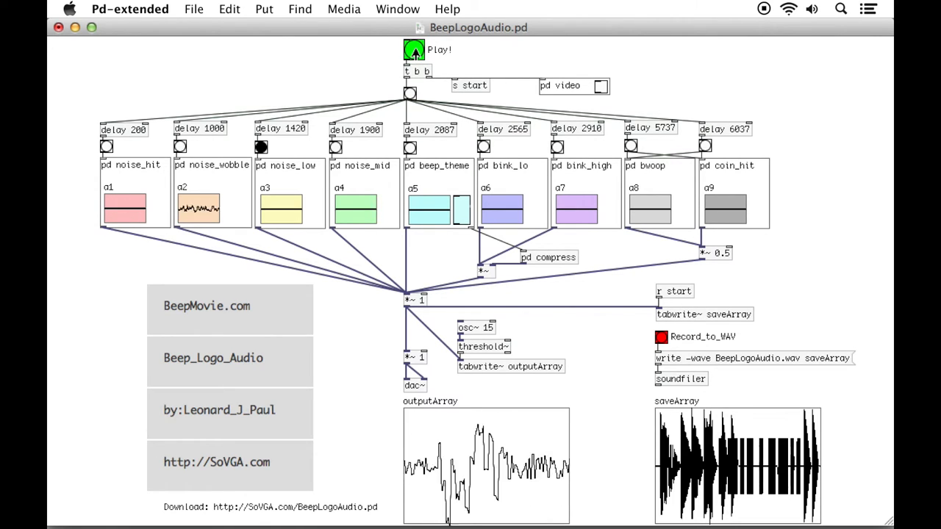
left_click(261, 147)
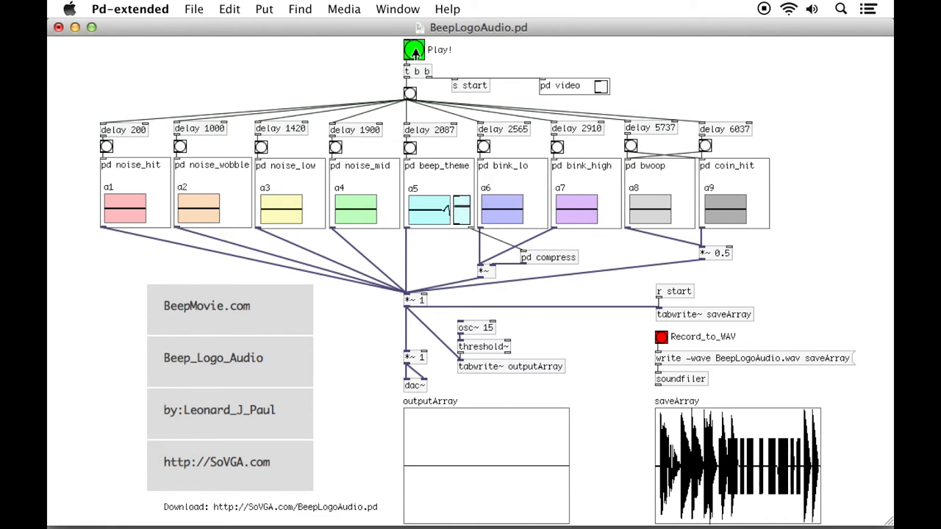
left_click(414, 50)
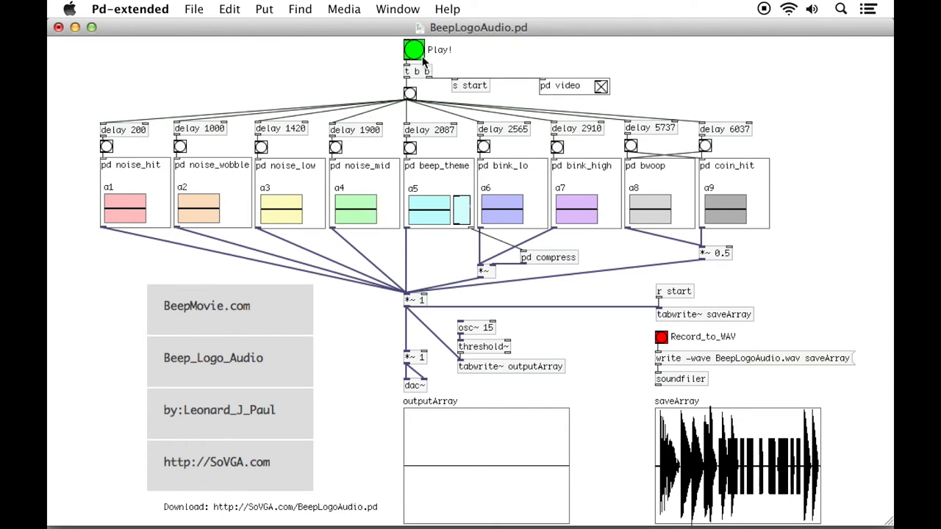
left_click(414, 49)
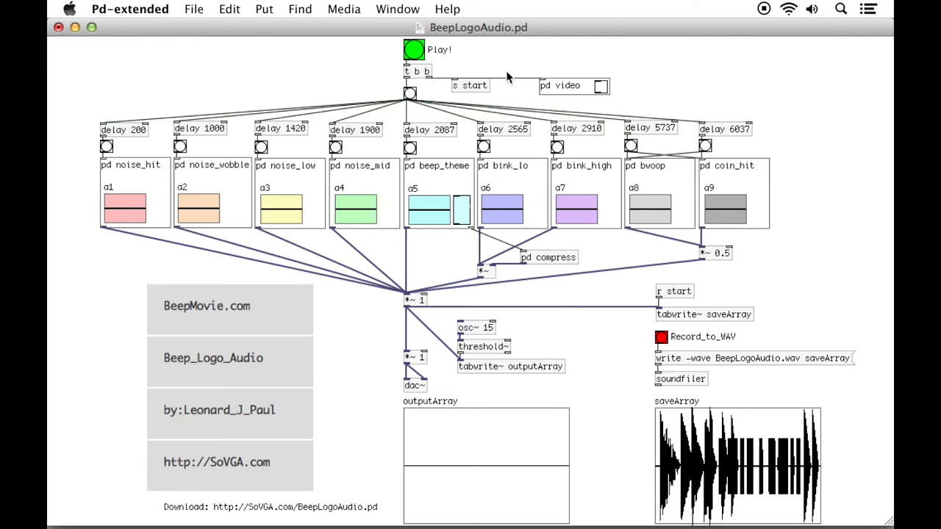
mouse_move(504, 59)
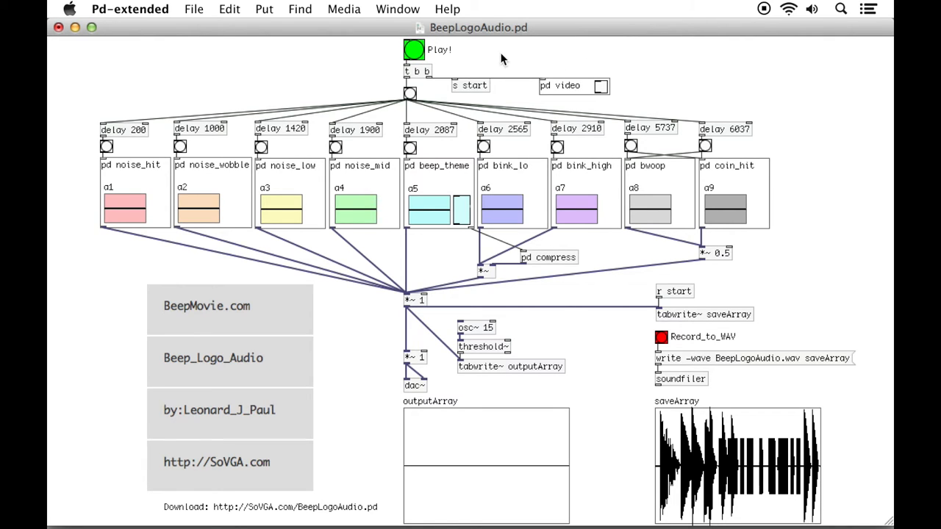
mouse_move(194, 9)
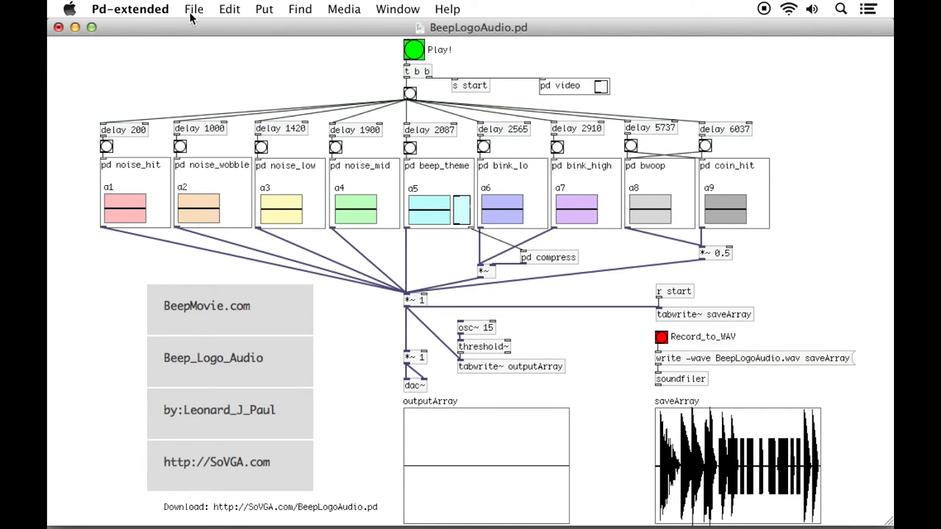
mouse_move(588, 72)
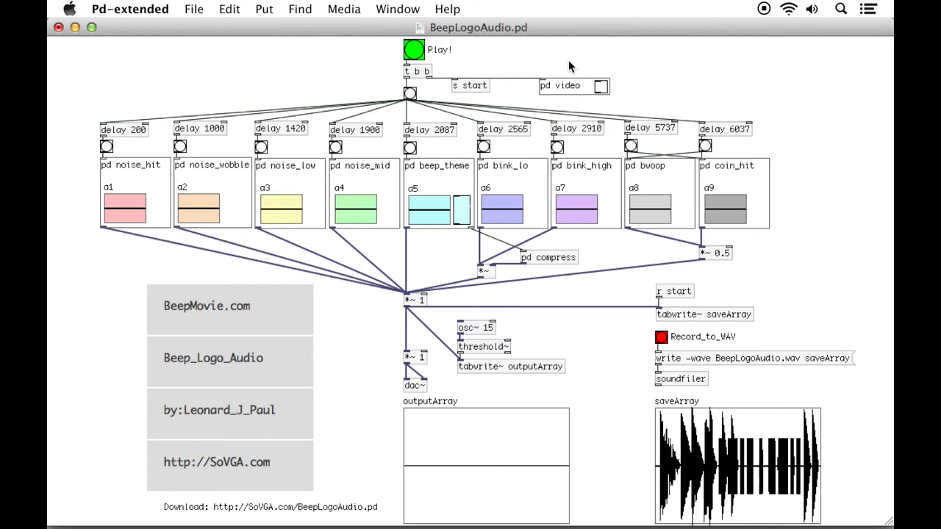
mouse_move(643, 95)
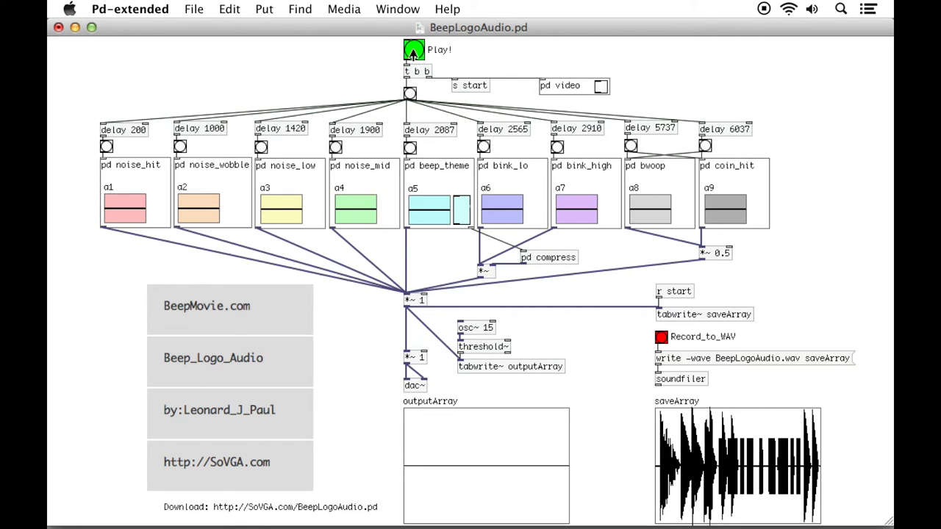
left_click(413, 50)
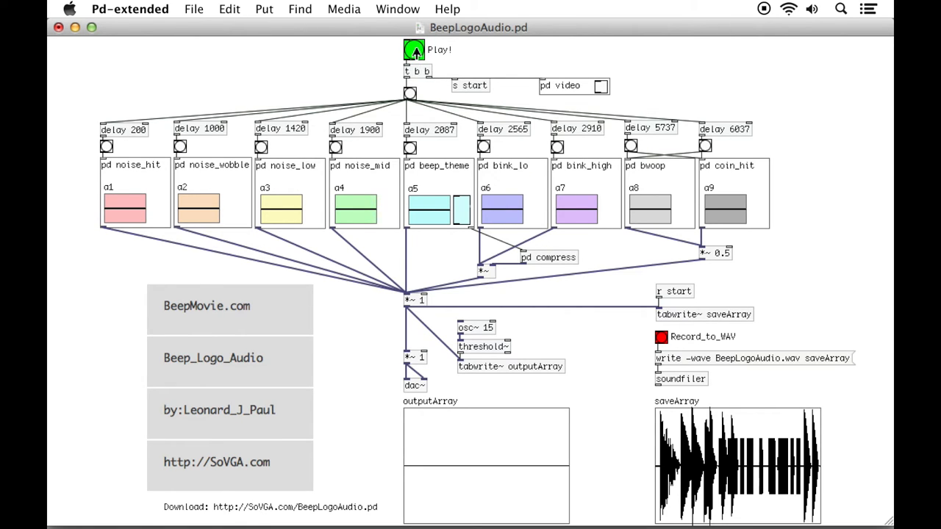
left_click(414, 49)
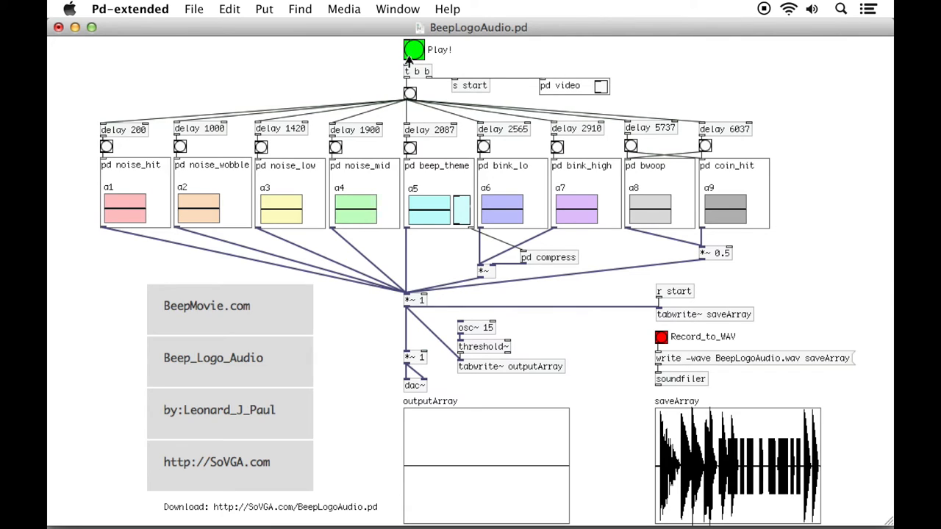
mouse_move(512, 90)
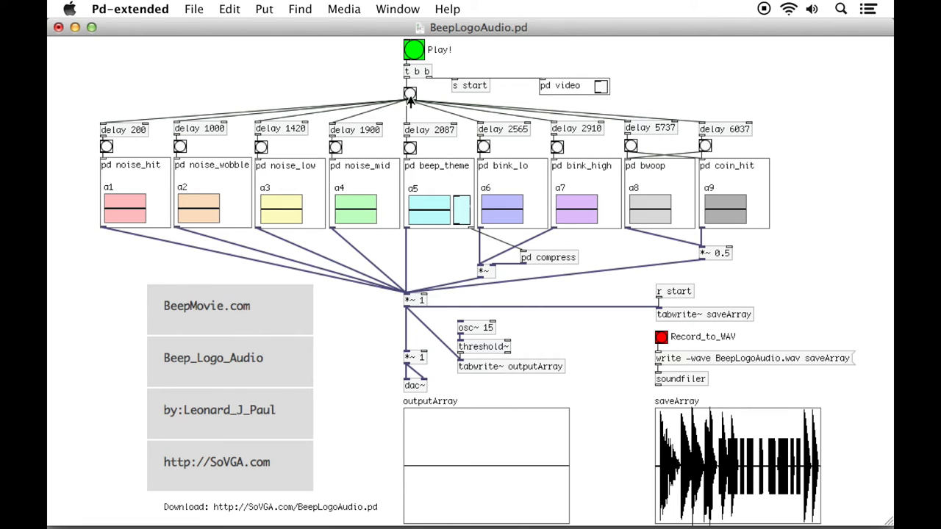
mouse_move(243, 99)
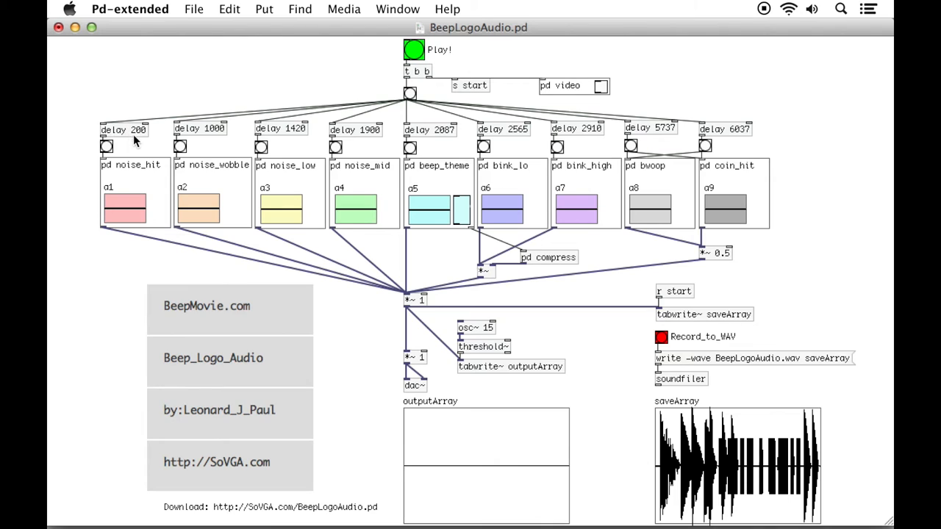
mouse_move(132, 139)
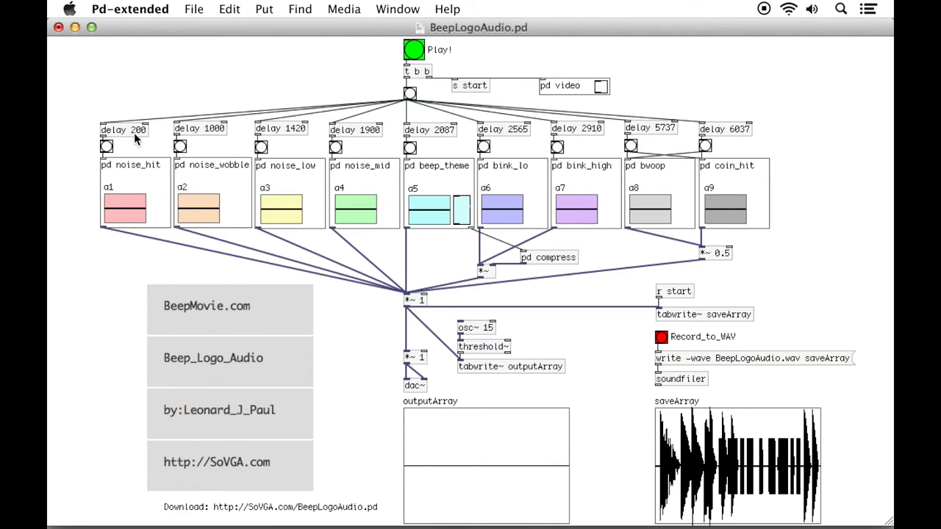
mouse_move(203, 139)
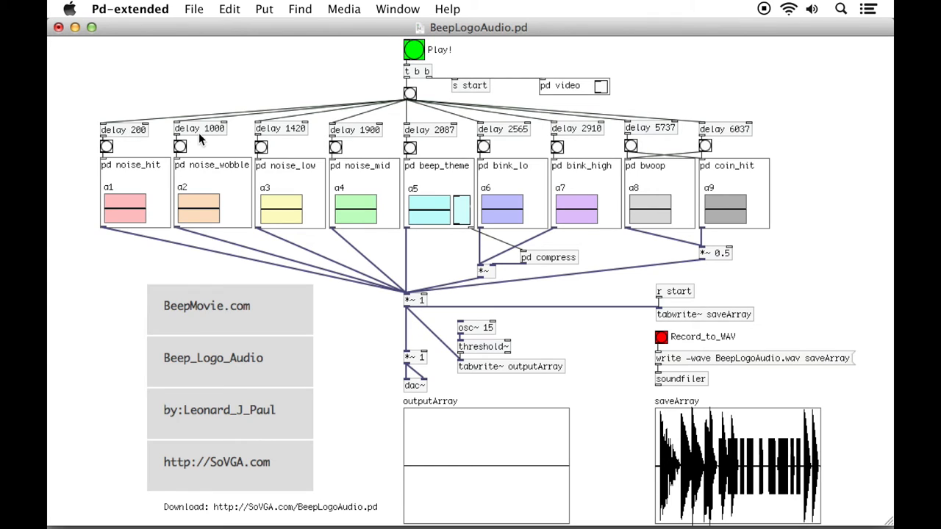
mouse_move(224, 140)
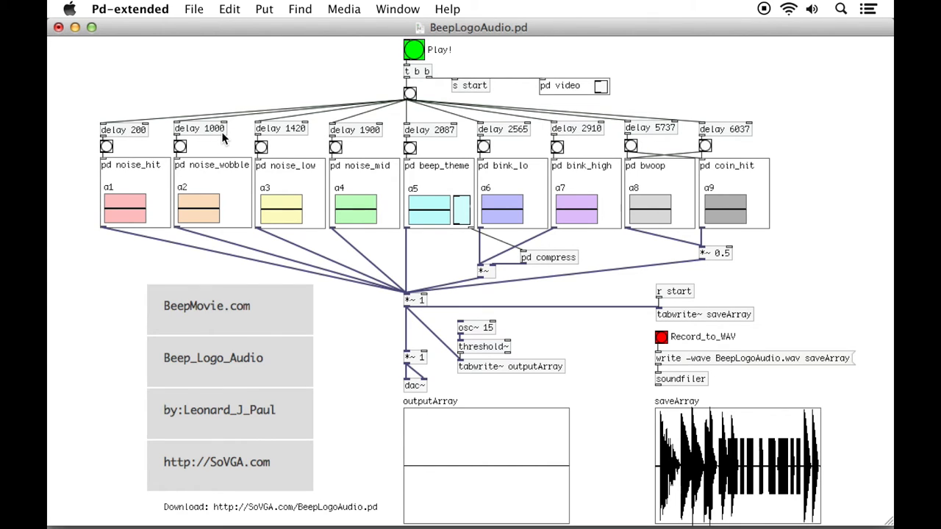
mouse_move(207, 136)
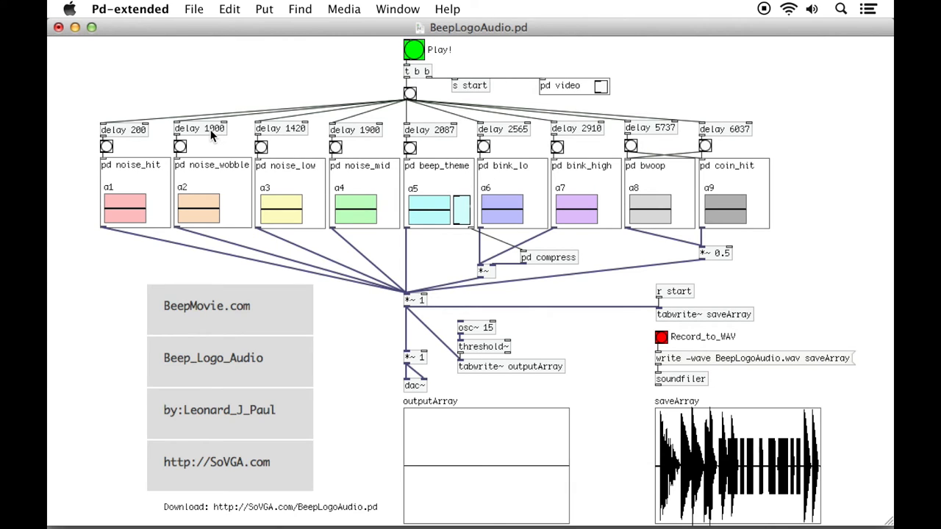
mouse_move(225, 131)
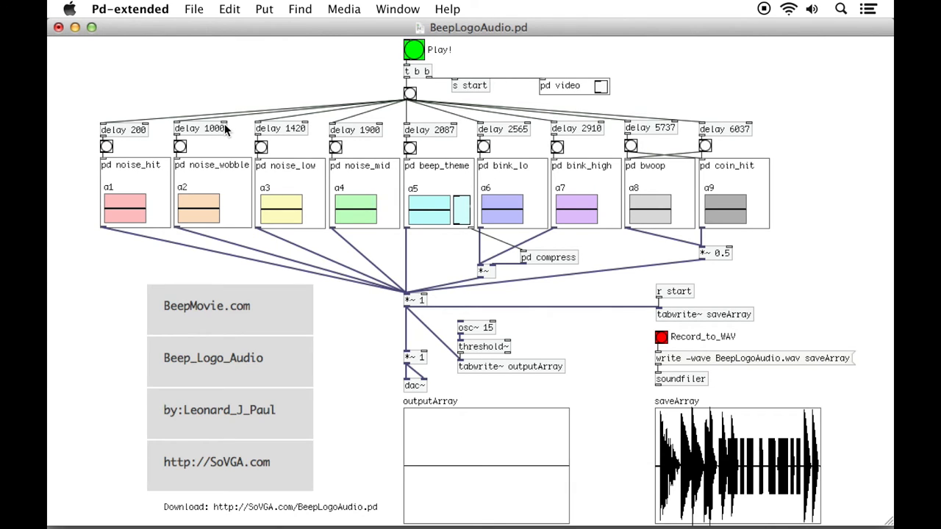
mouse_move(212, 131)
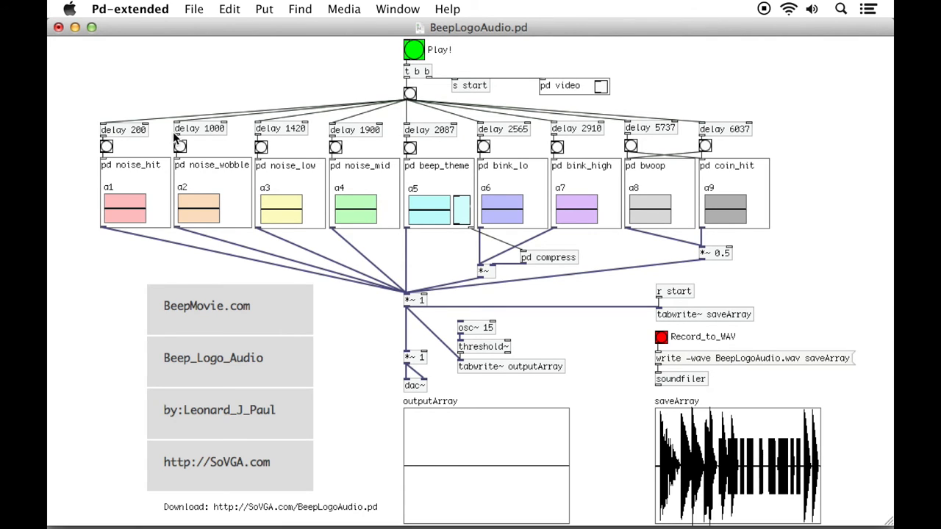
mouse_move(107, 147)
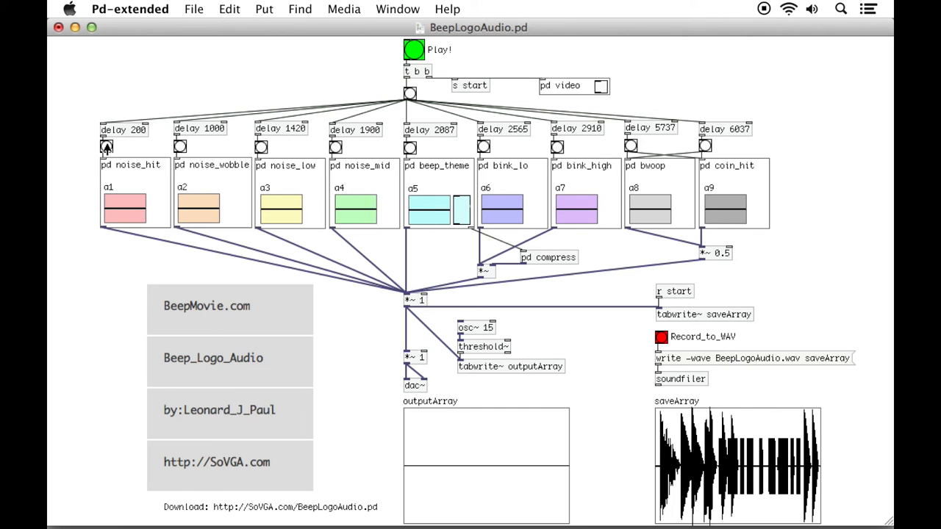
mouse_move(390, 202)
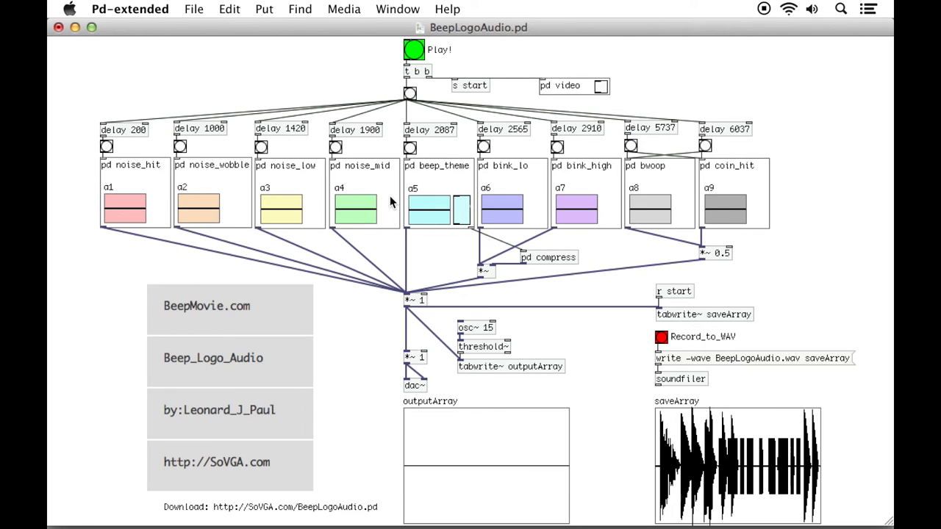
mouse_move(351, 272)
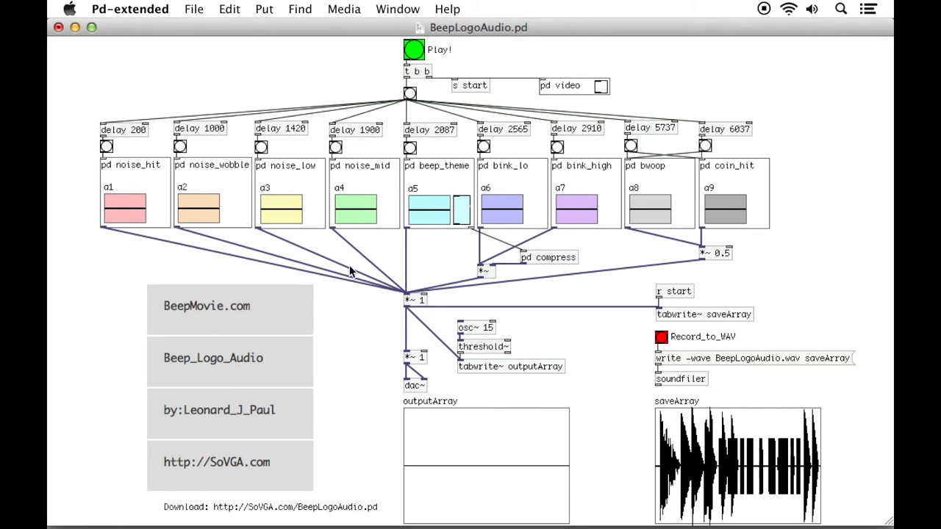
mouse_move(413, 395)
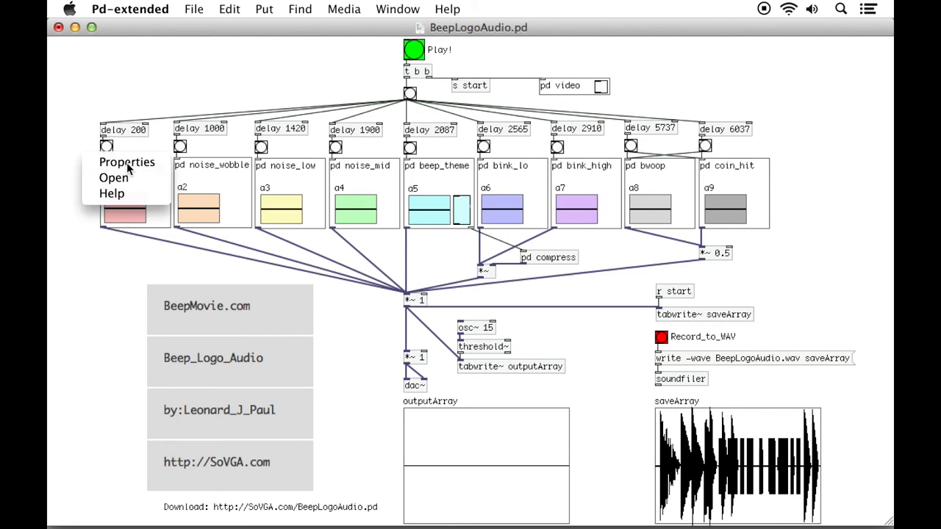
left_click(114, 178)
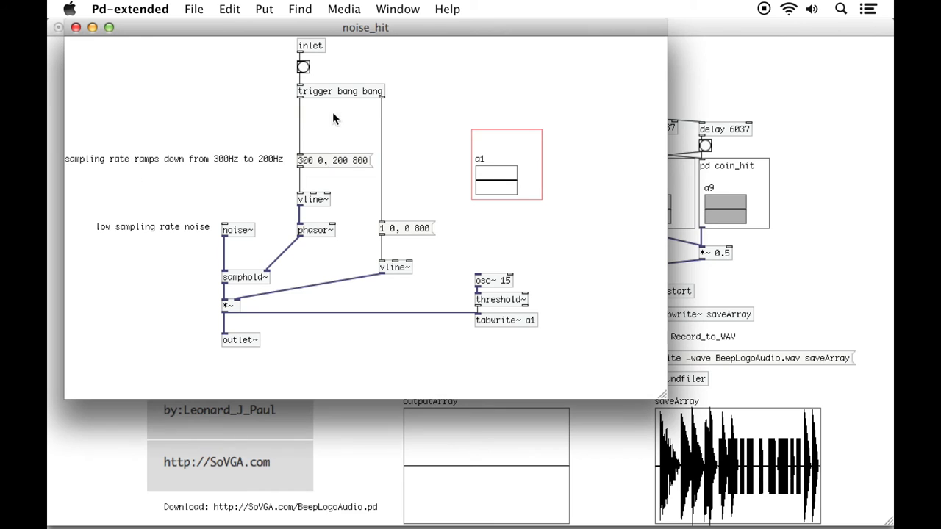
left_click(303, 67)
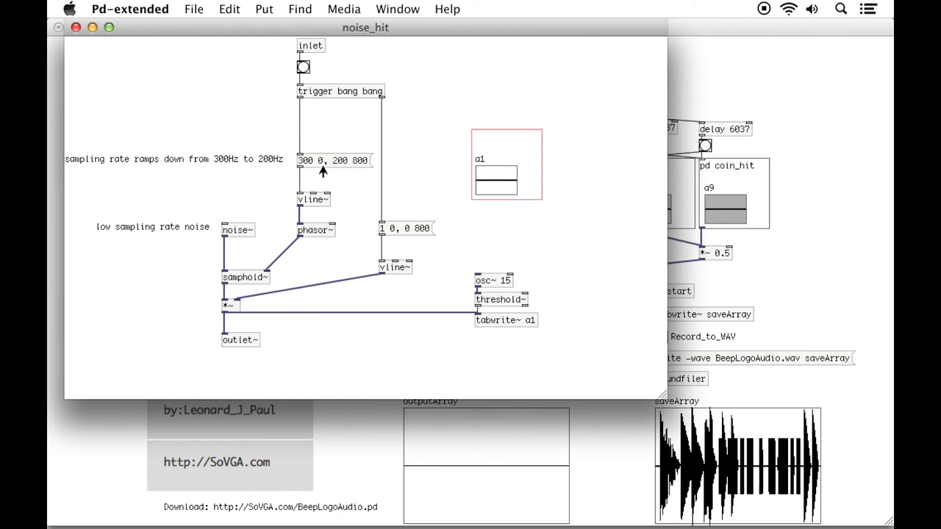
mouse_move(224, 164)
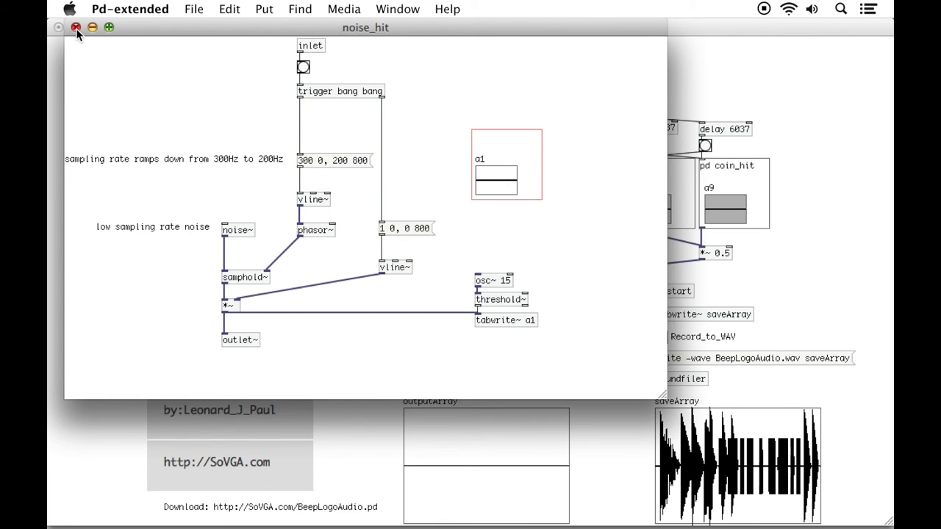
left_click(76, 27)
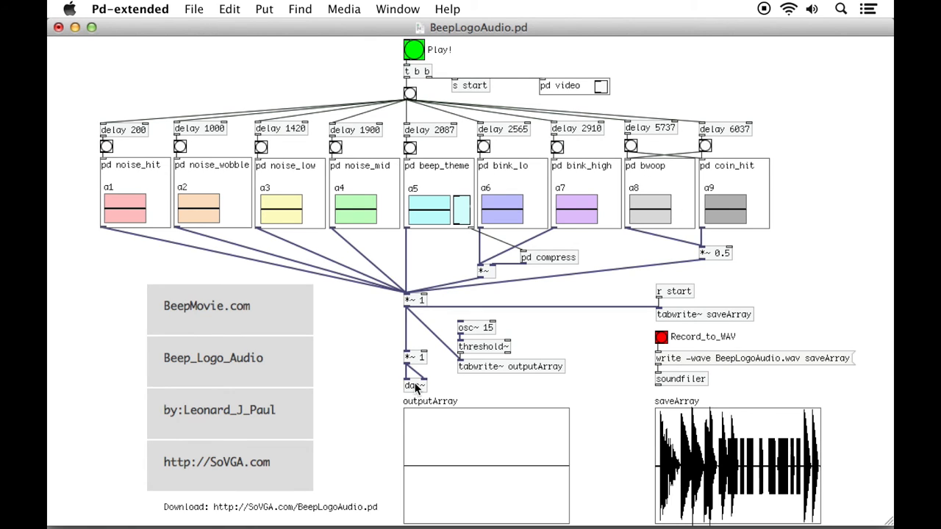
mouse_move(353, 305)
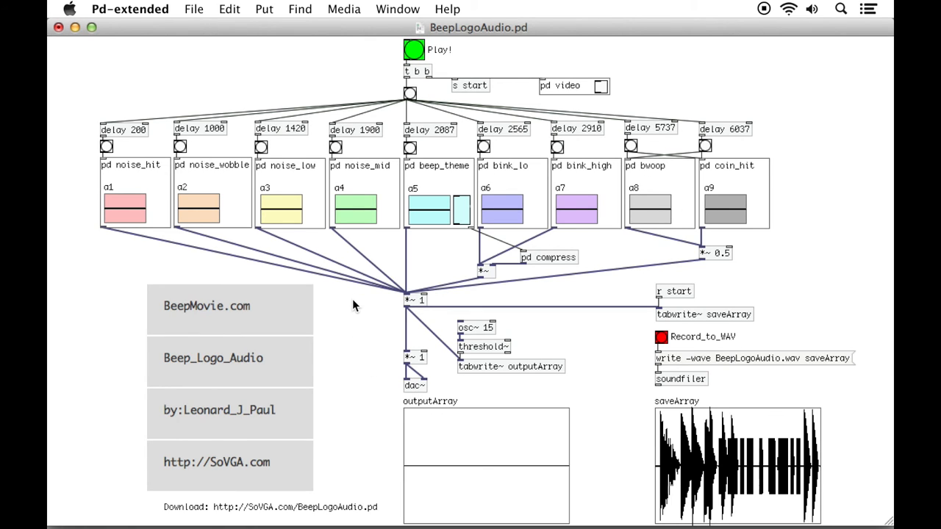
mouse_move(319, 515)
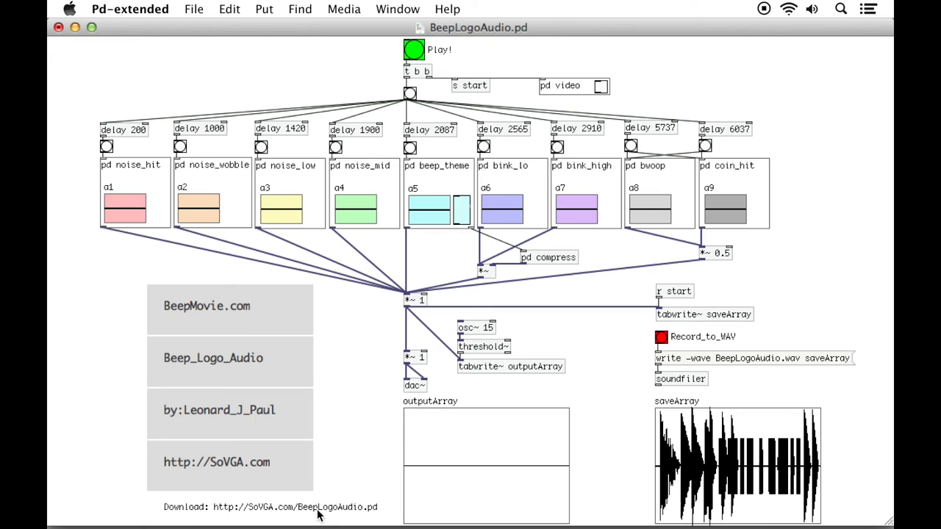
mouse_move(353, 310)
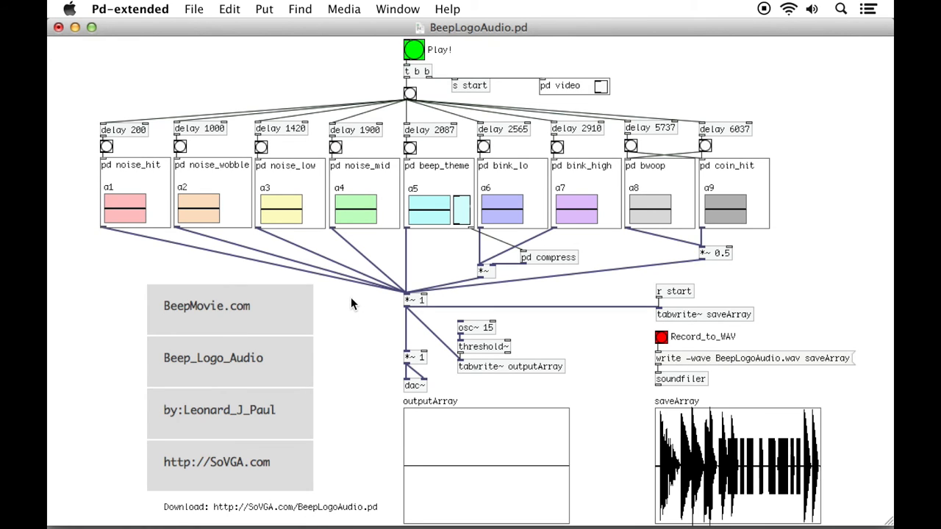
mouse_move(250, 515)
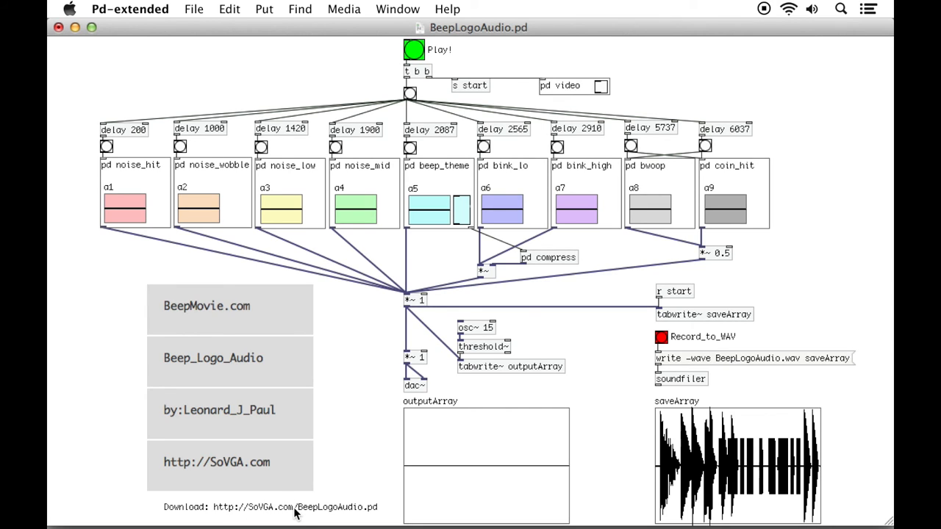
mouse_move(322, 513)
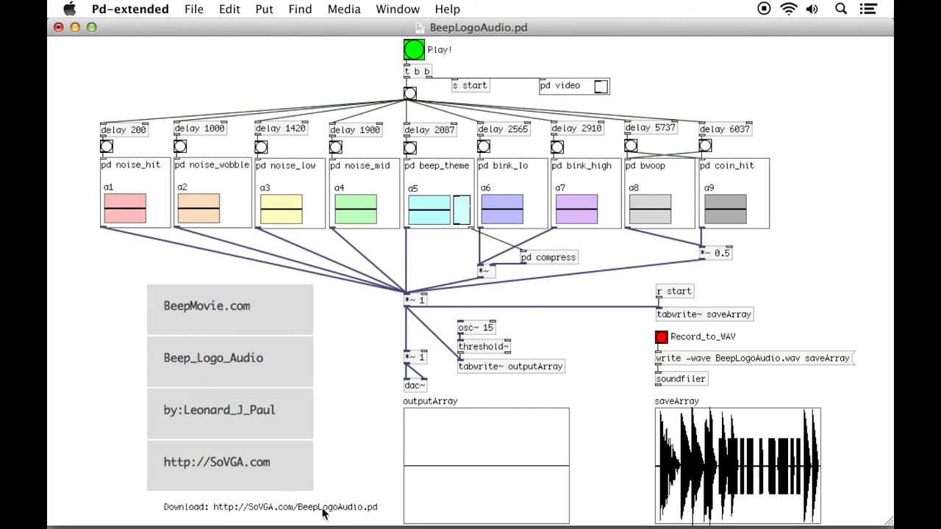
mouse_move(373, 515)
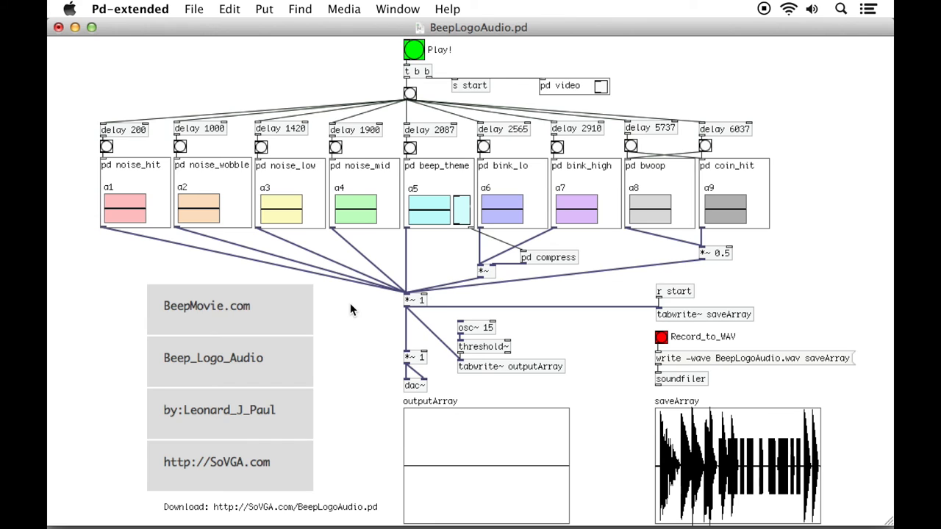
mouse_move(355, 305)
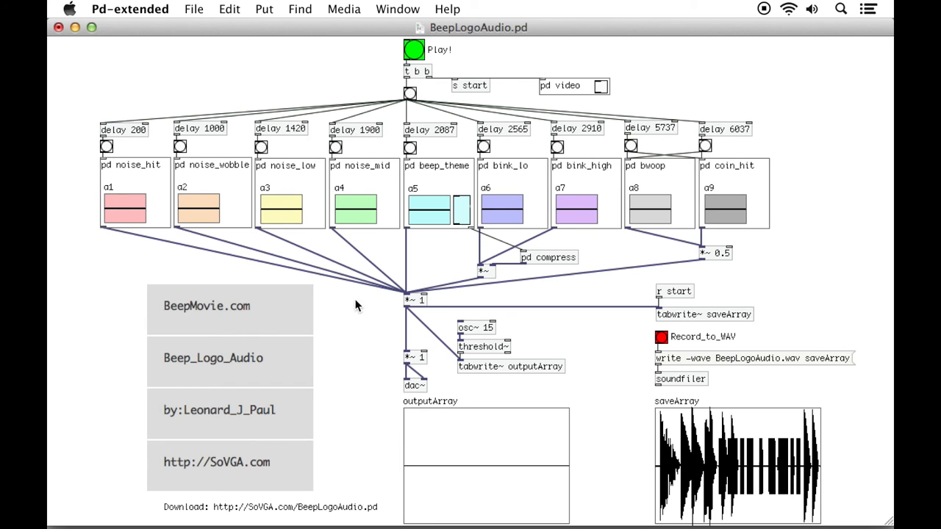
mouse_move(140, 289)
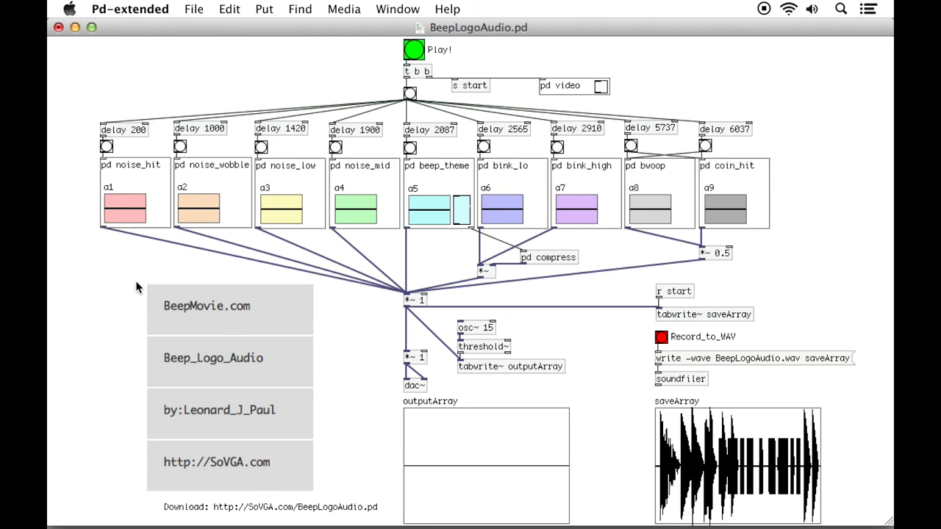
mouse_move(249, 312)
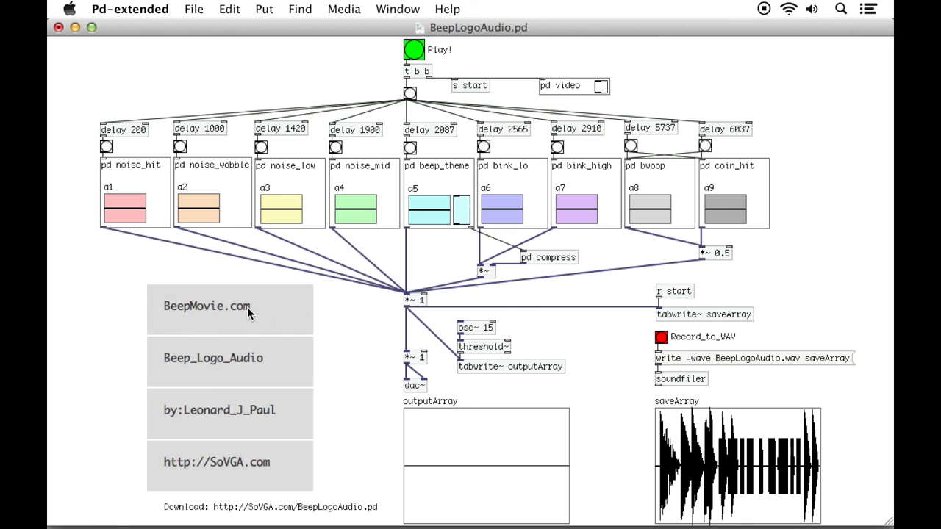
mouse_move(285, 421)
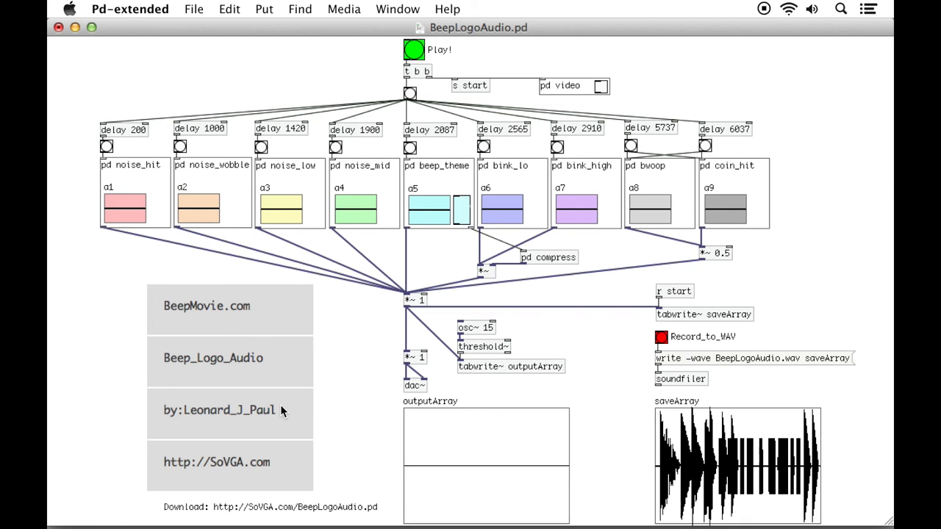
mouse_move(277, 465)
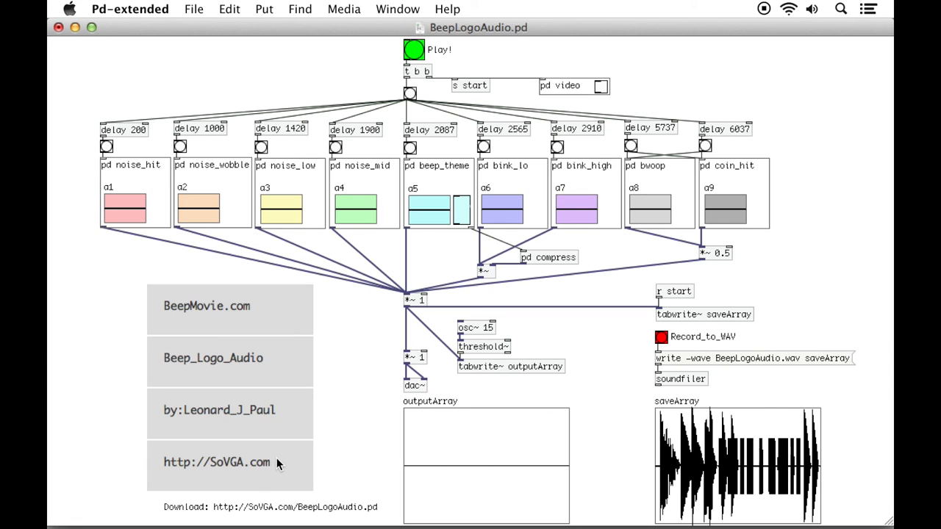
mouse_move(283, 466)
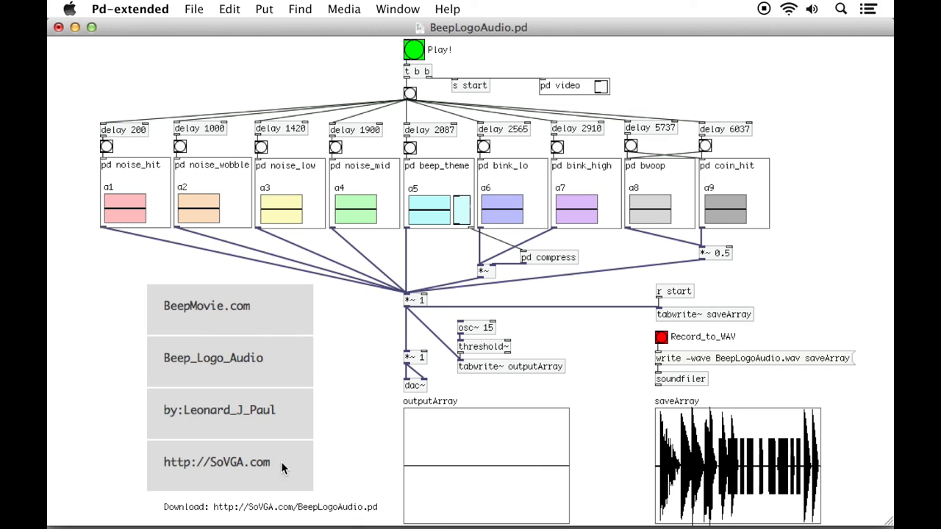
mouse_move(340, 358)
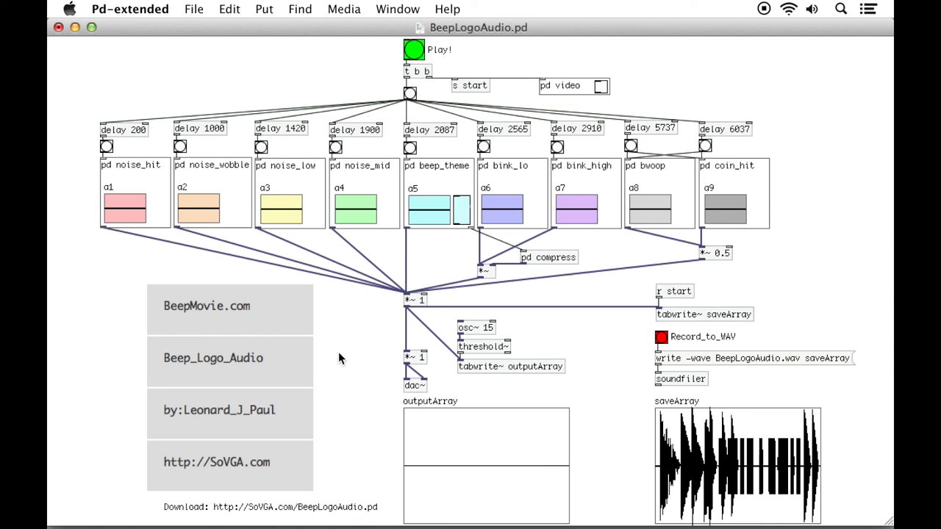
mouse_move(437, 86)
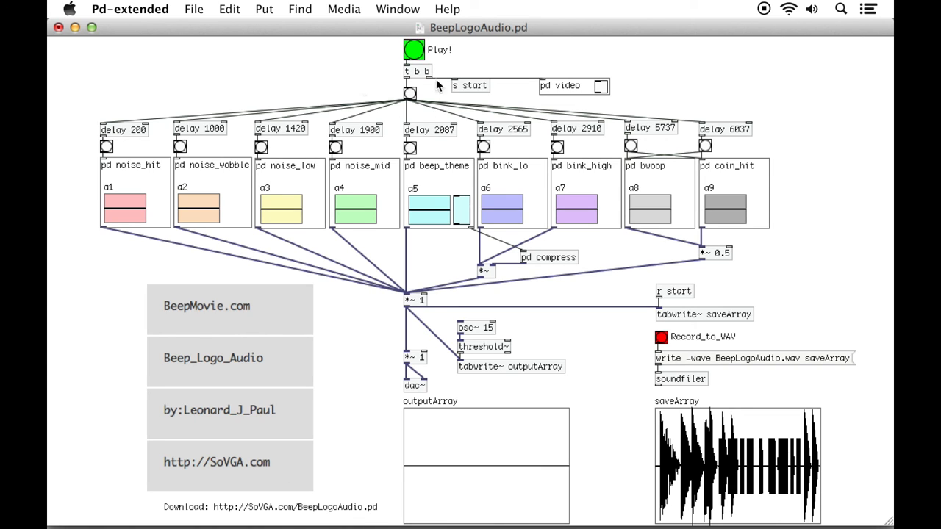
mouse_move(698, 201)
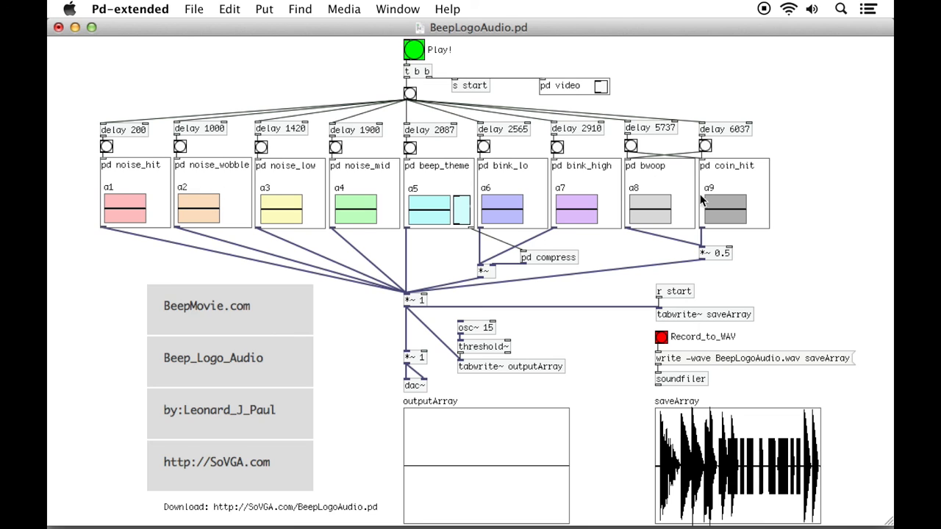
mouse_move(412, 274)
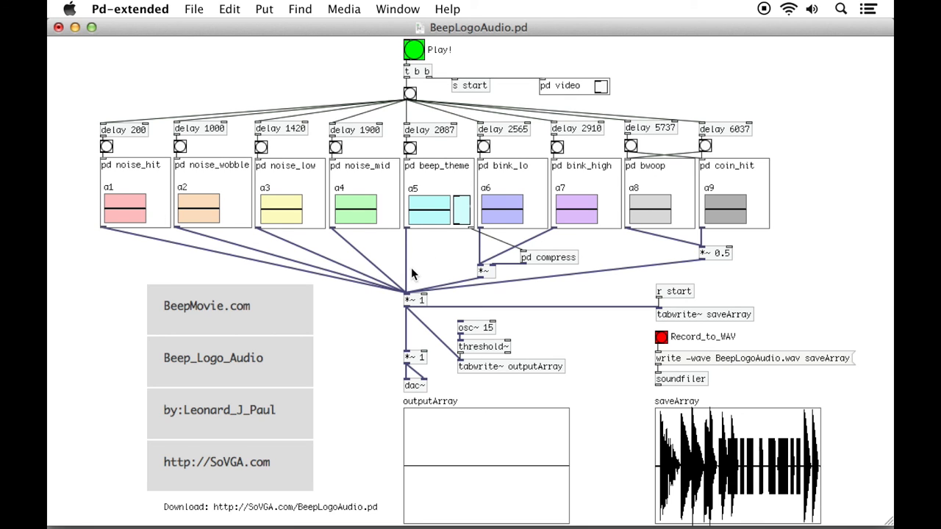
mouse_move(422, 264)
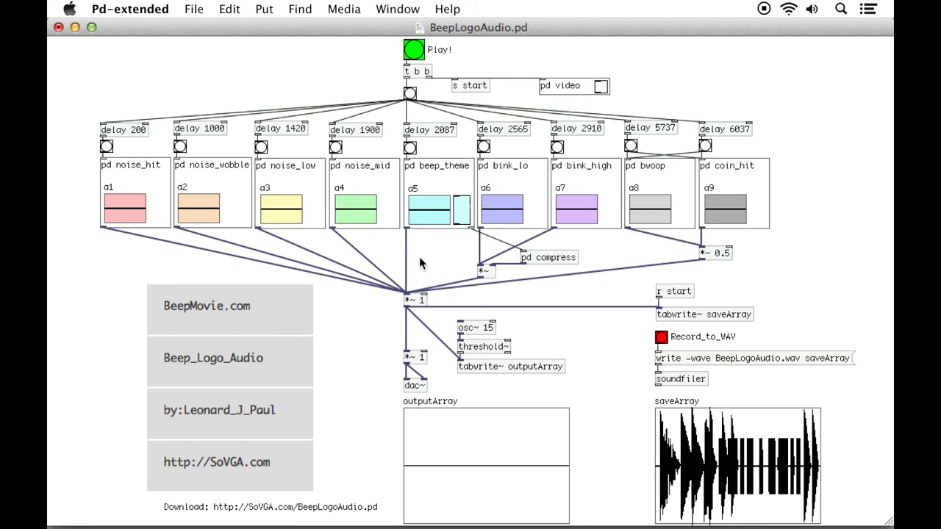